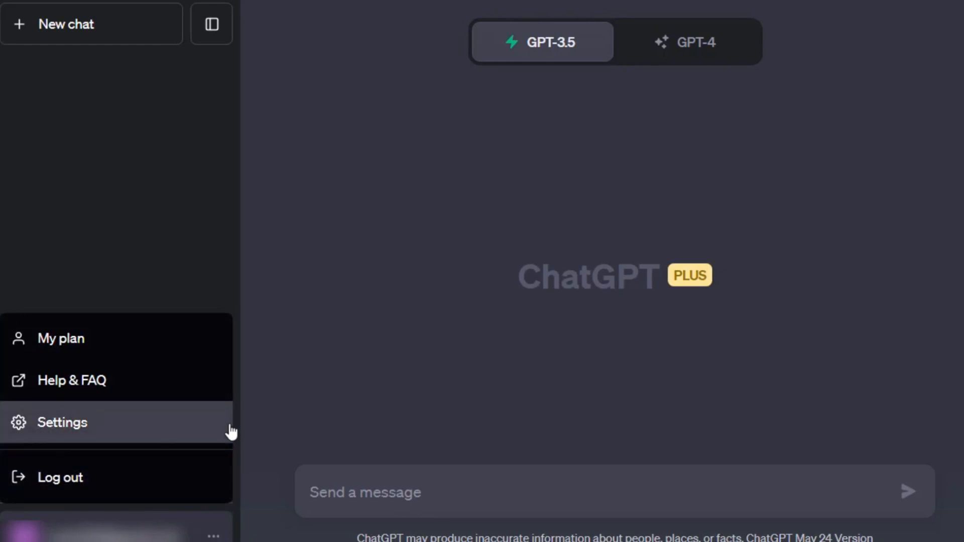
Enable the Code interpreter toggle under Settings > Beta features
left_click(63, 423)
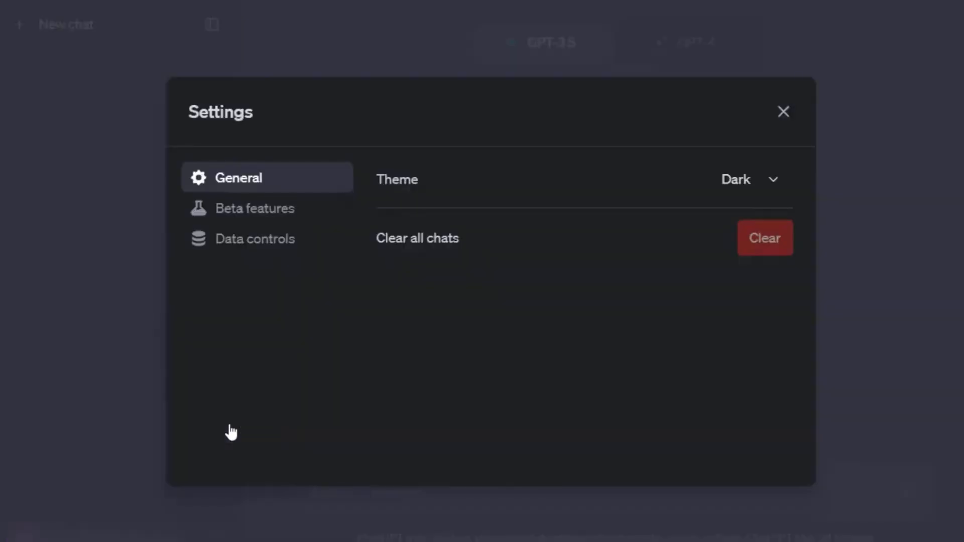
left_click(252, 208)
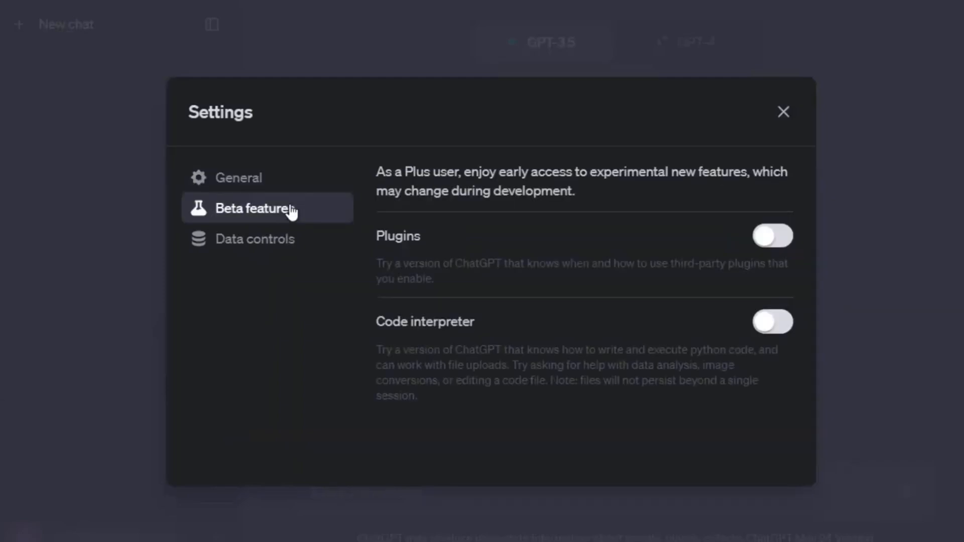
mouse_move(612, 300)
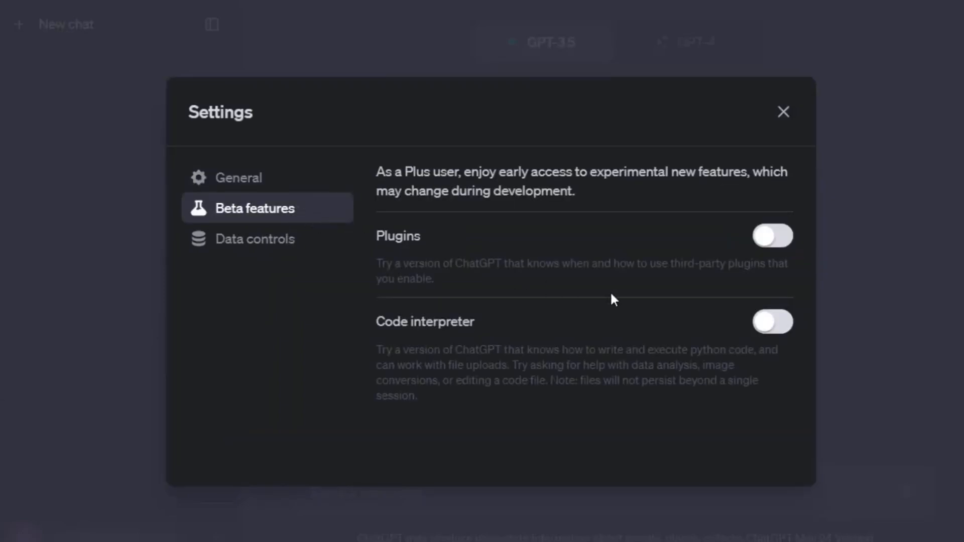
left_click(773, 322)
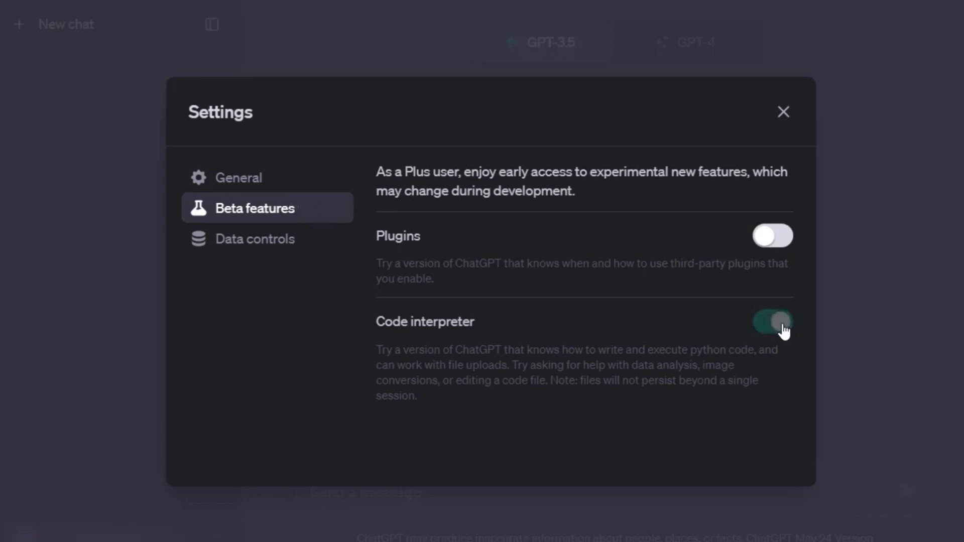
left_click(773, 322)
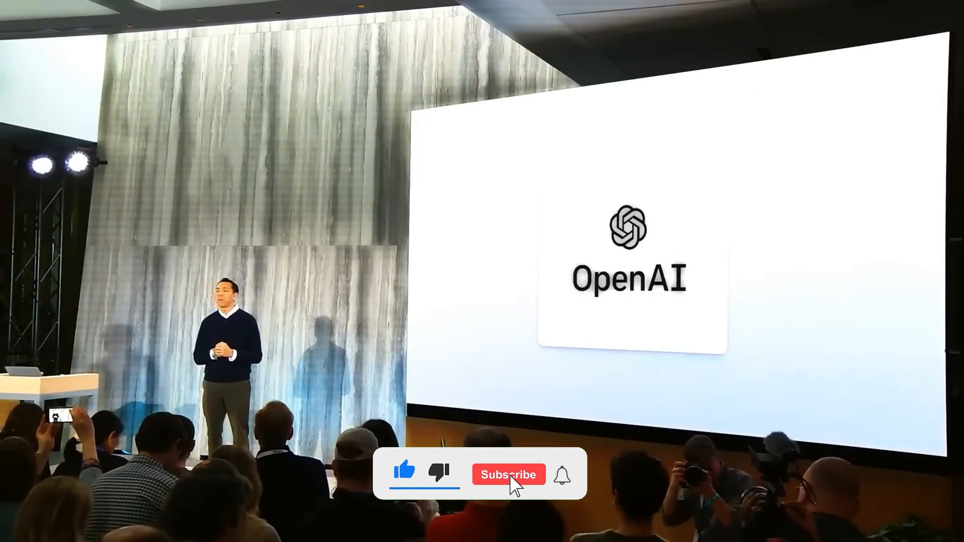
left_click(508, 474)
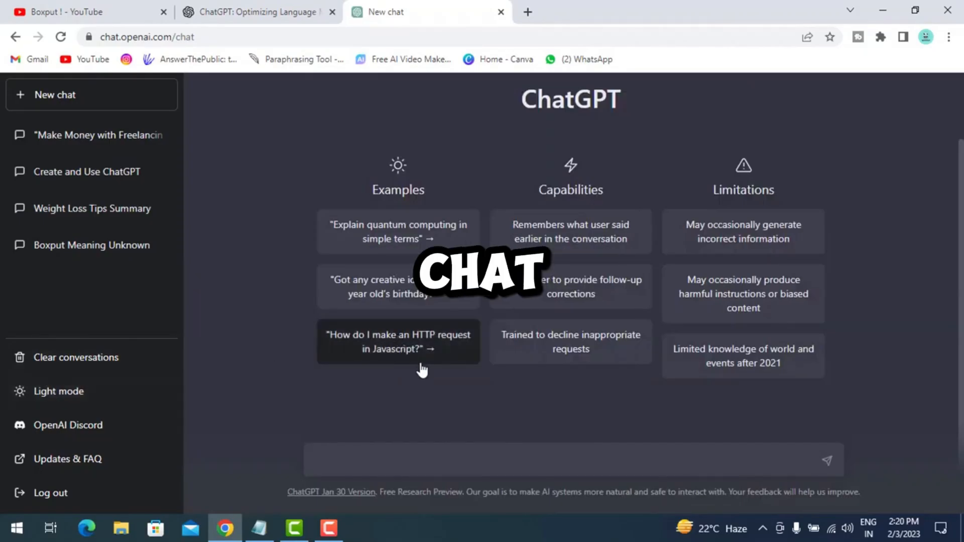
scroll("down", 3)
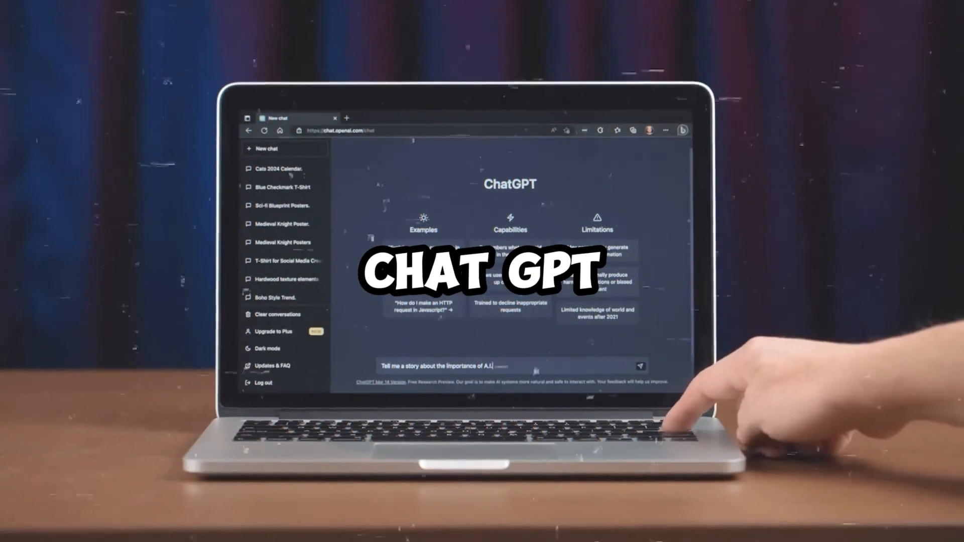
left_click(641, 365)
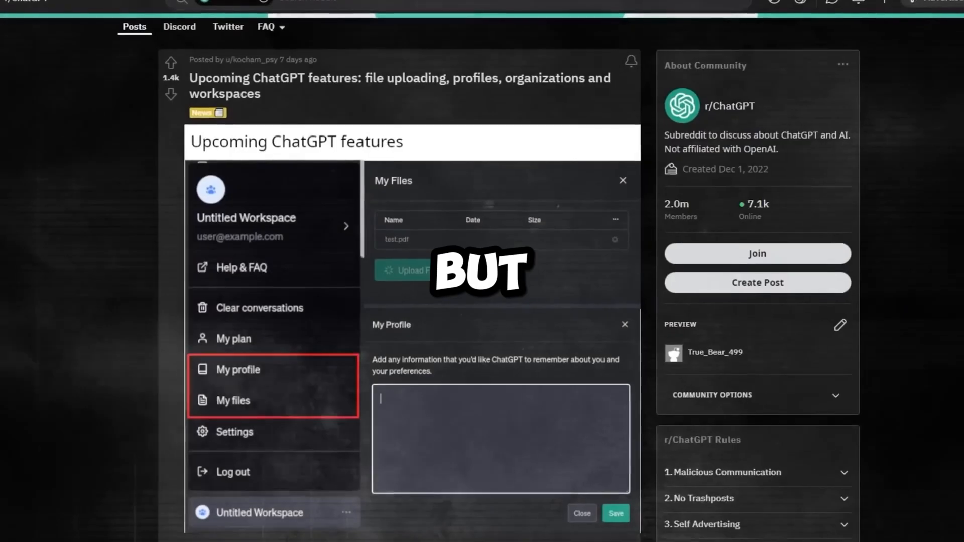
scroll("down", 3)
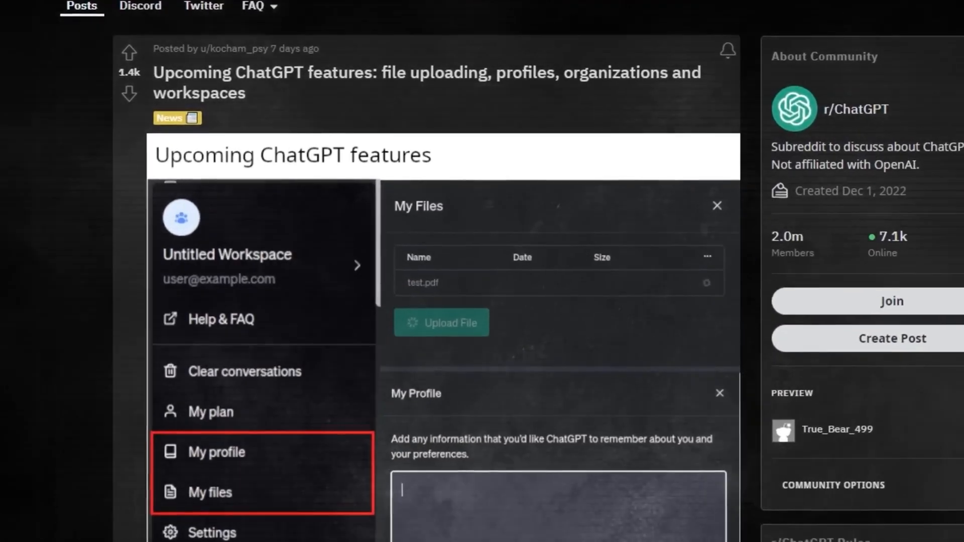
left_click(210, 412)
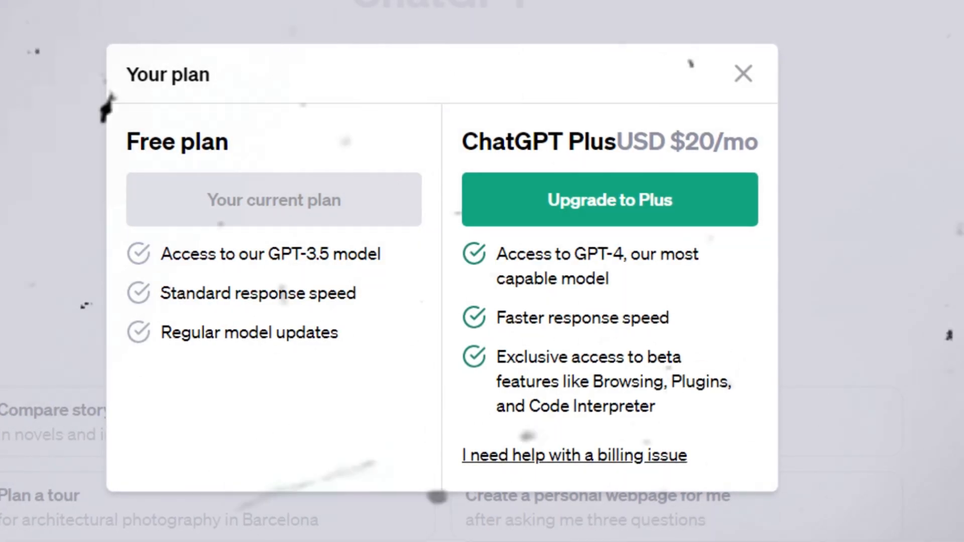